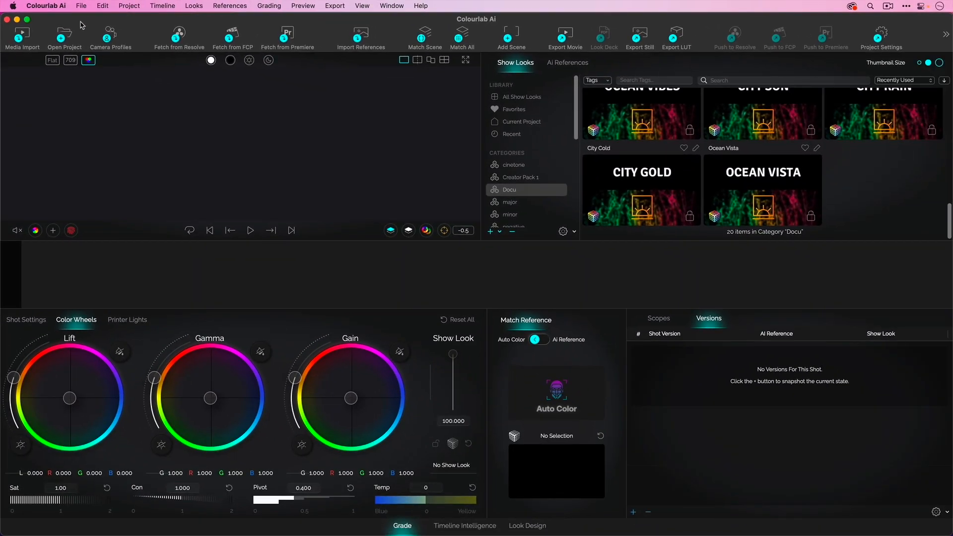
{"action": "mouse_move", "coordinate": [393, 48]}
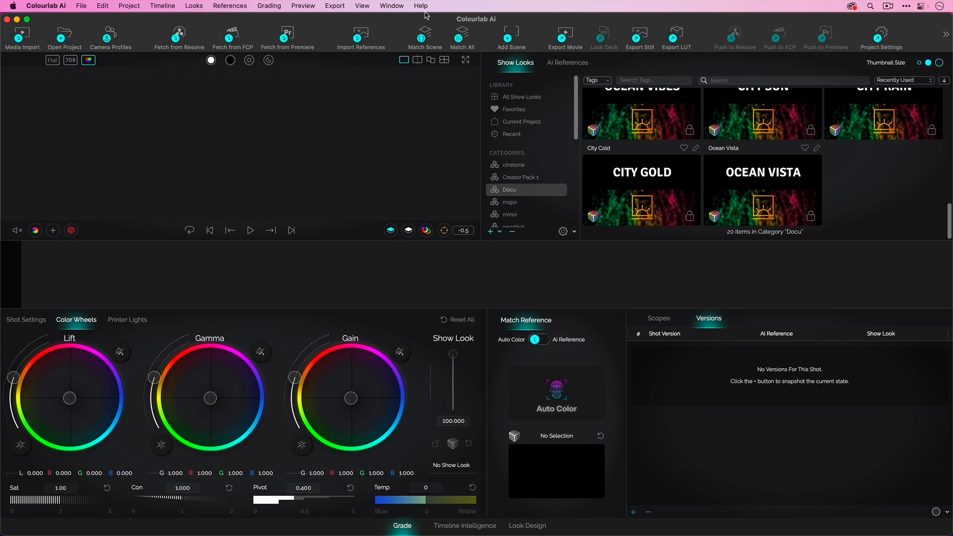
- Install the Premiere workflow via Help and show the Colourlab Ai panel reporting the engine connected
{"action": "left_click", "coordinate": [420, 6]}
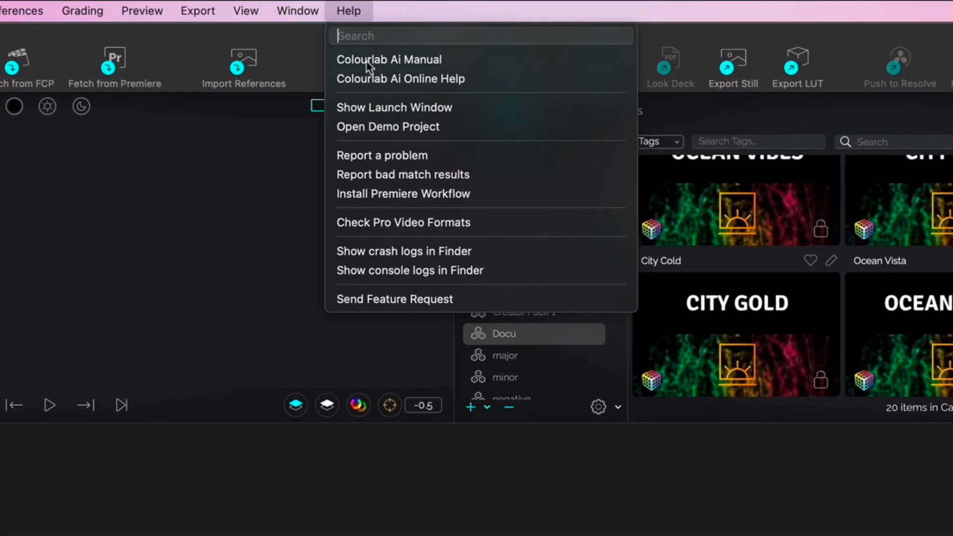
{"action": "mouse_move", "coordinate": [403, 194]}
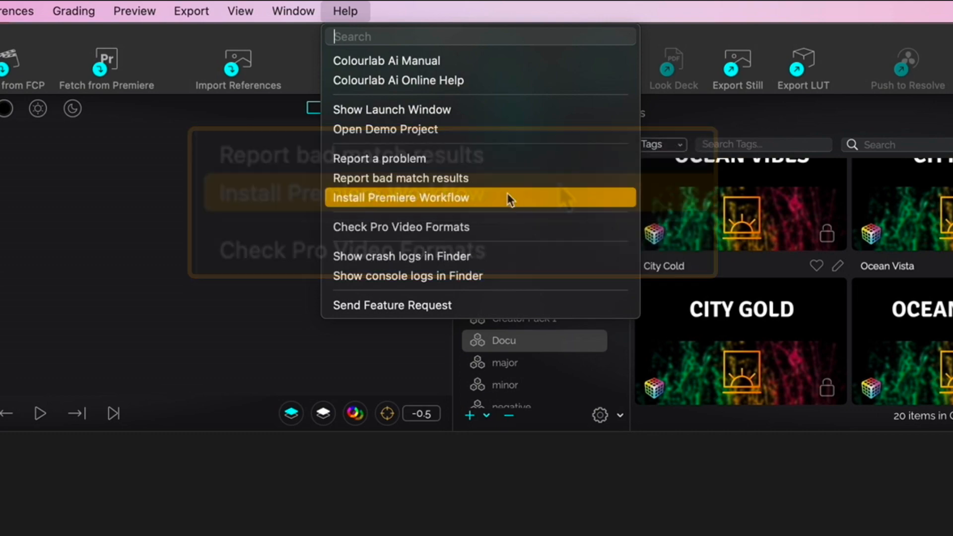
{"action": "left_click", "coordinate": [399, 198]}
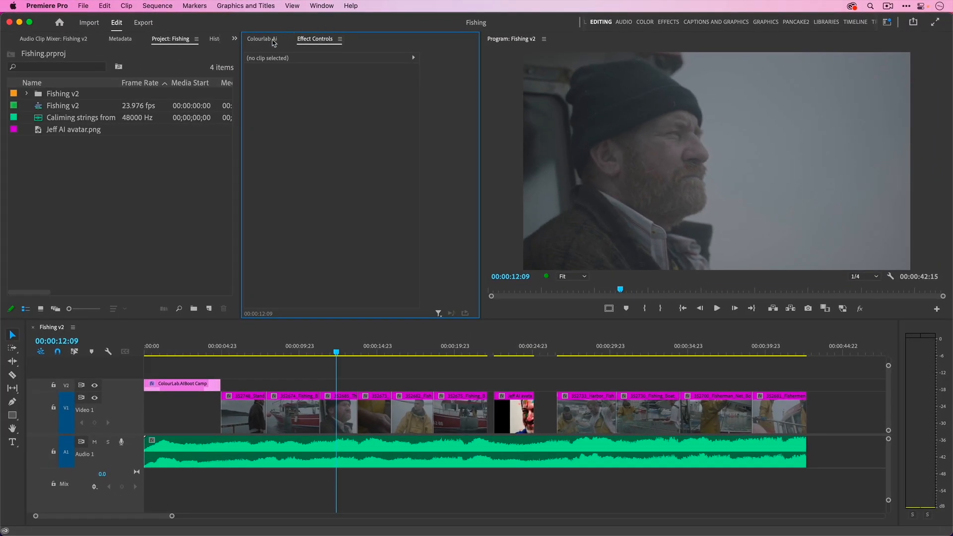
{"action": "left_click", "coordinate": [261, 38]}
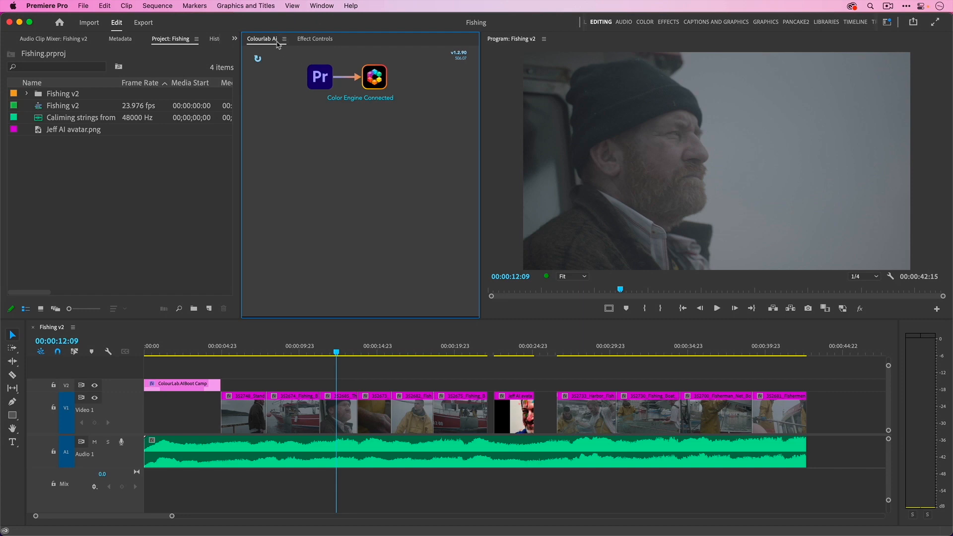
{"action": "mouse_move", "coordinate": [339, 11]}
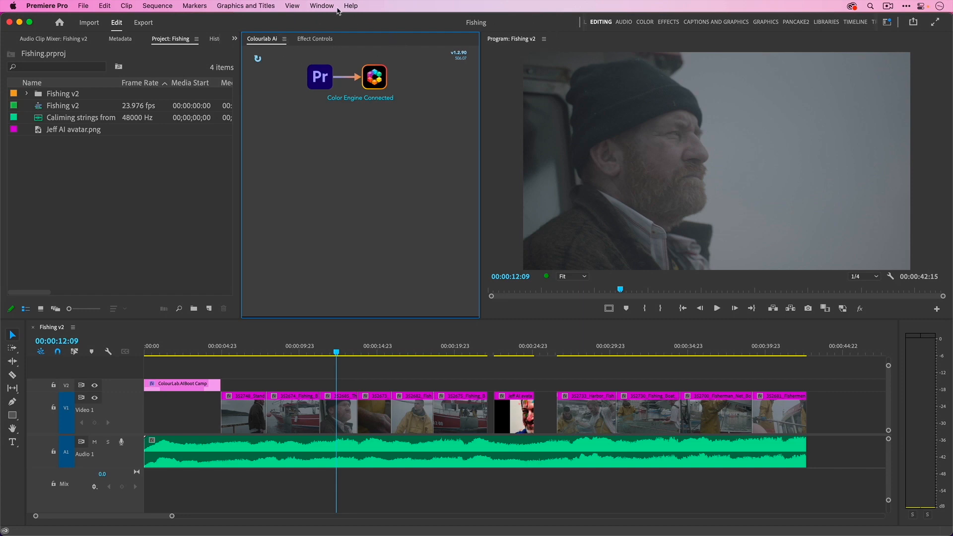
- Reopen the Colourlab Ai panel from Window > Extensions, docked beside Effect Controls
{"action": "left_click", "coordinate": [321, 6]}
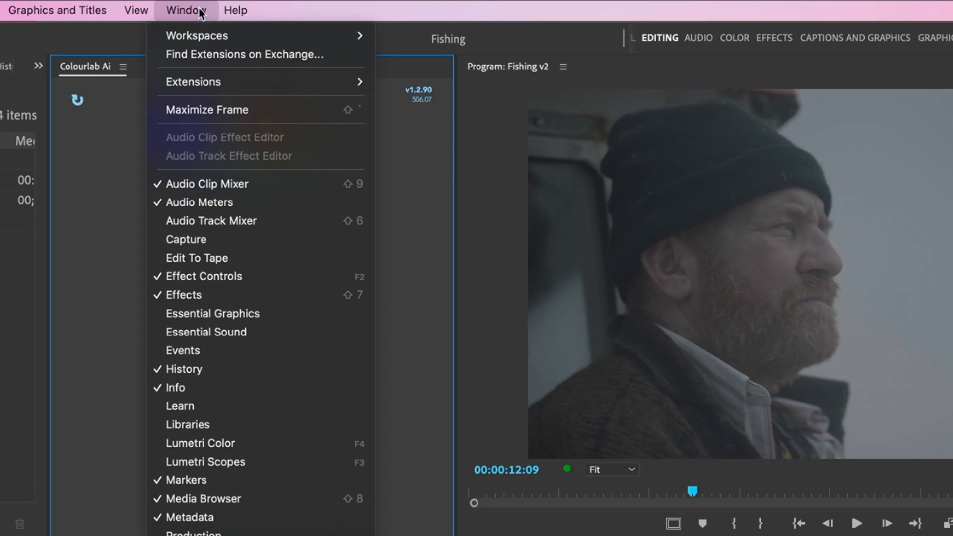
{"action": "left_click", "coordinate": [194, 81]}
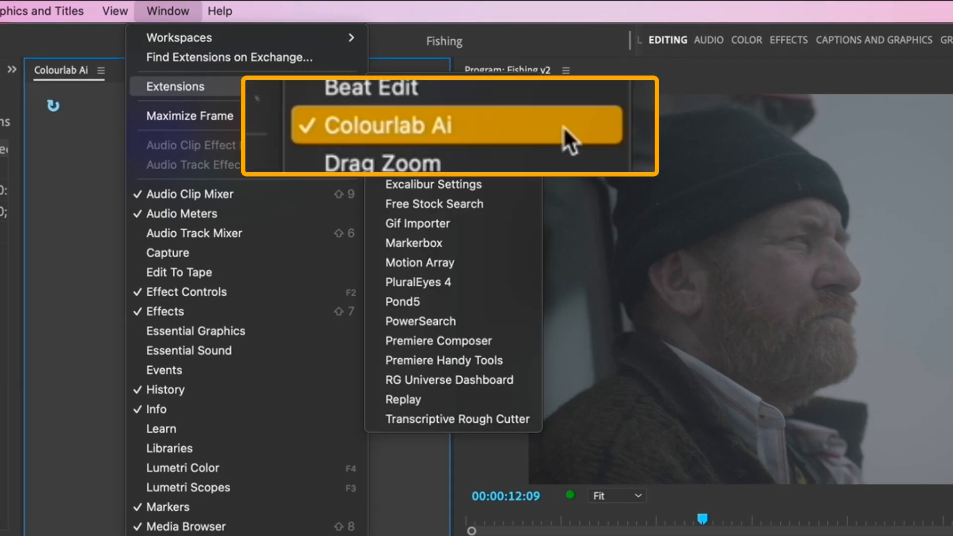
{"action": "left_click", "coordinate": [455, 125]}
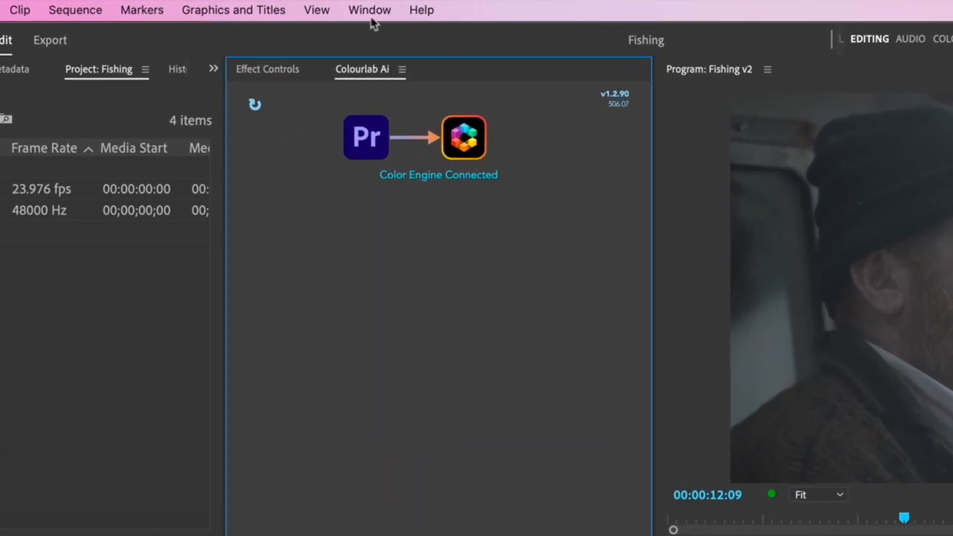
- Save the current panel layout as a new workspace named 'ColourLab'
{"action": "left_click", "coordinate": [369, 10]}
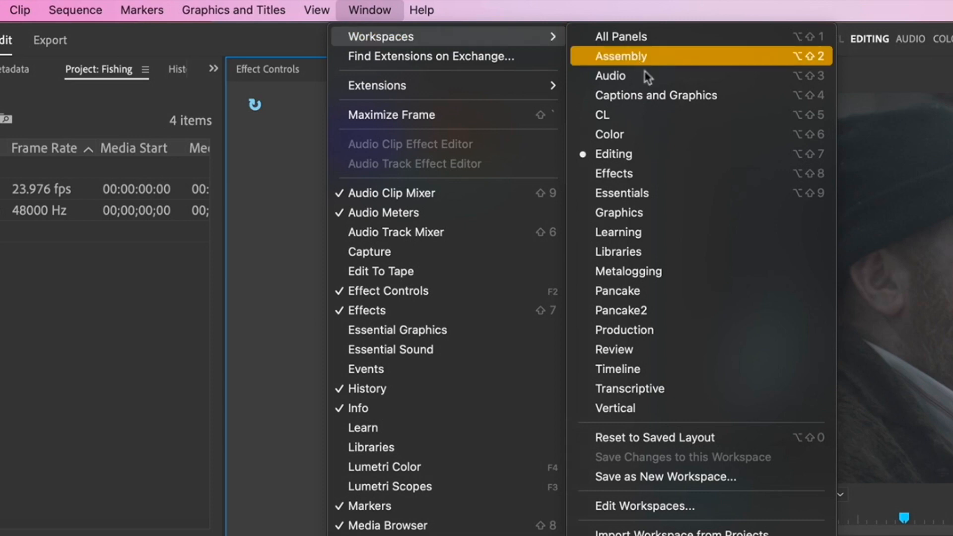
{"action": "mouse_move", "coordinate": [689, 487]}
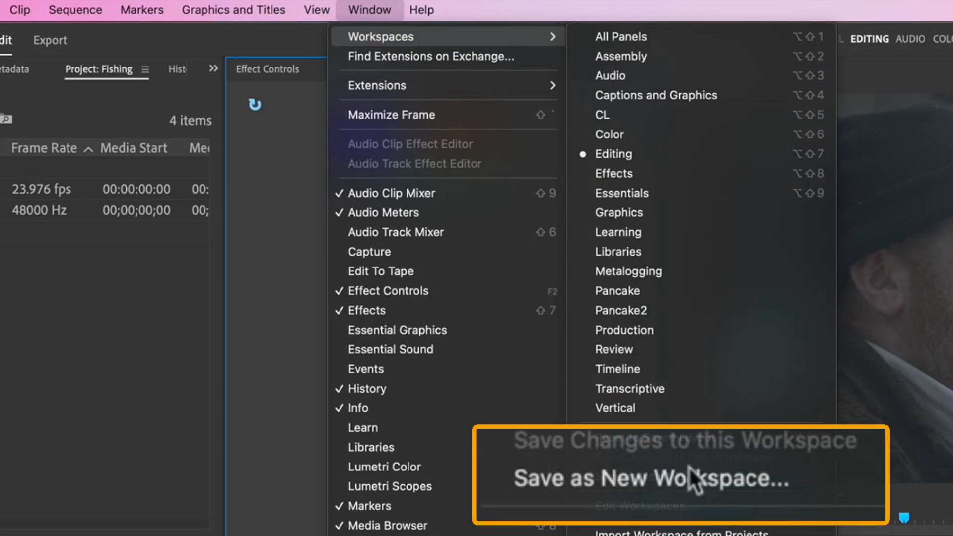
{"action": "left_click", "coordinate": [651, 478]}
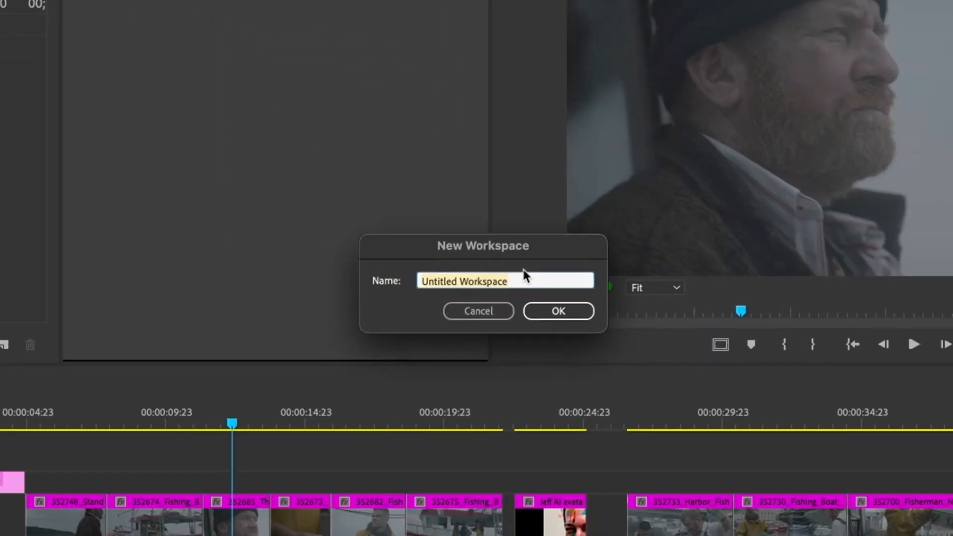
{"action": "type", "text": "ColourL"}
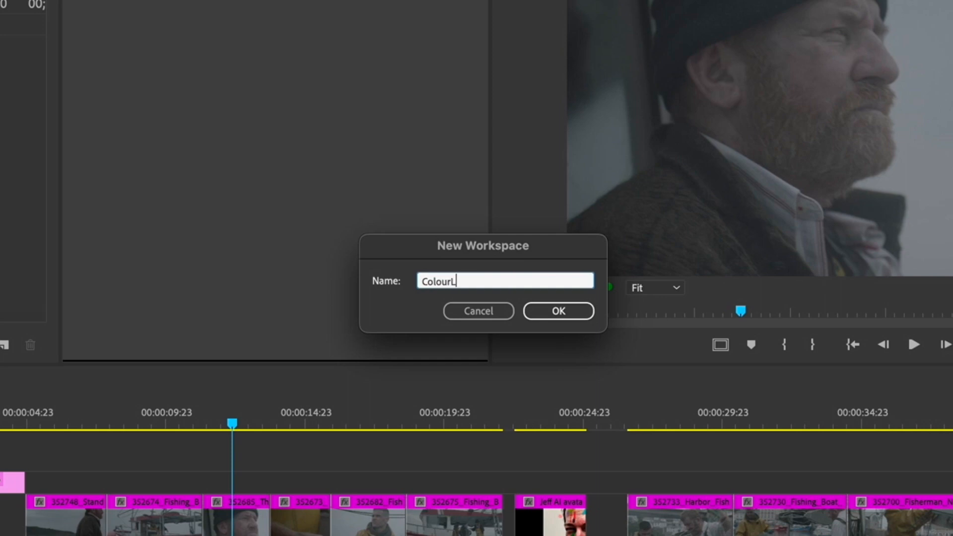
{"action": "type", "text": "ab"}
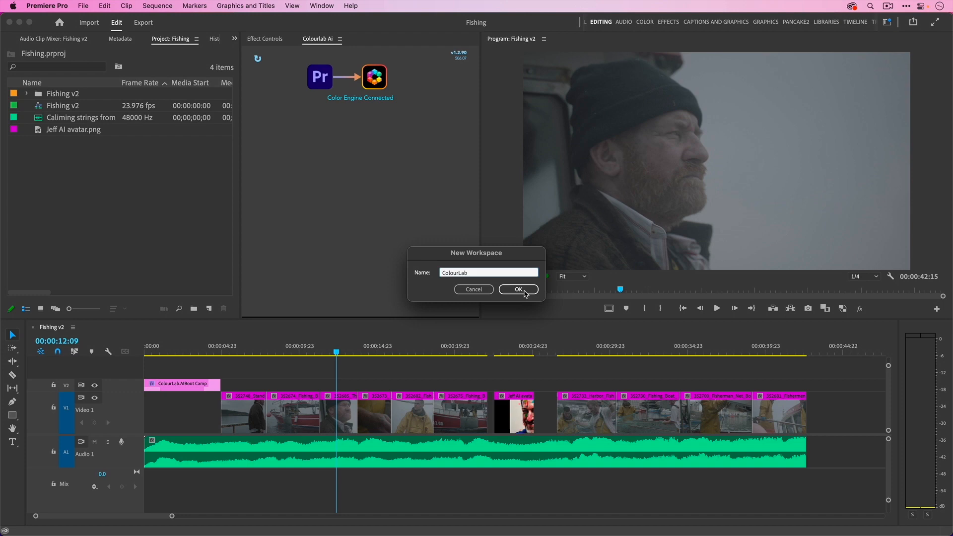
{"action": "left_click", "coordinate": [517, 289]}
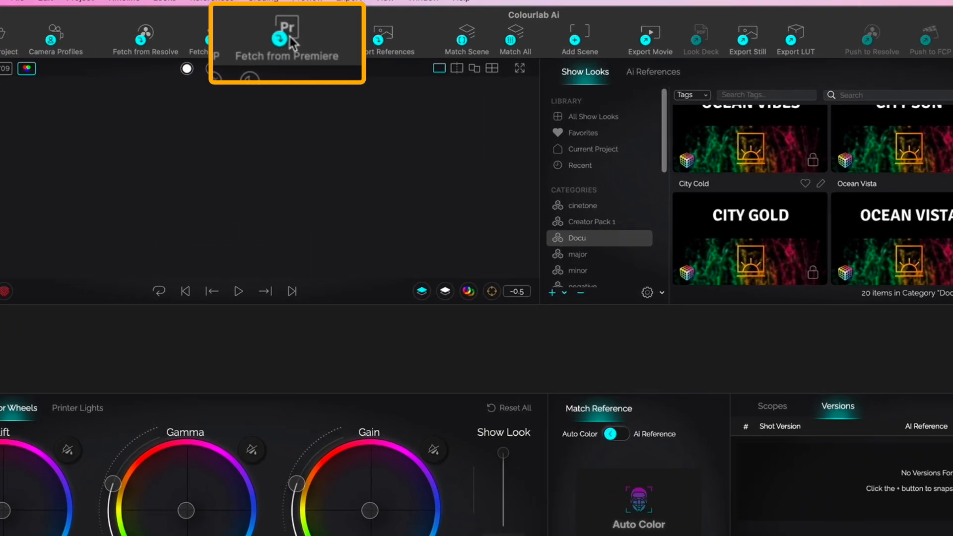
- Fetch the current Premiere Pro timeline into Colourlab Ai and let the import run
{"action": "left_click", "coordinate": [287, 38]}
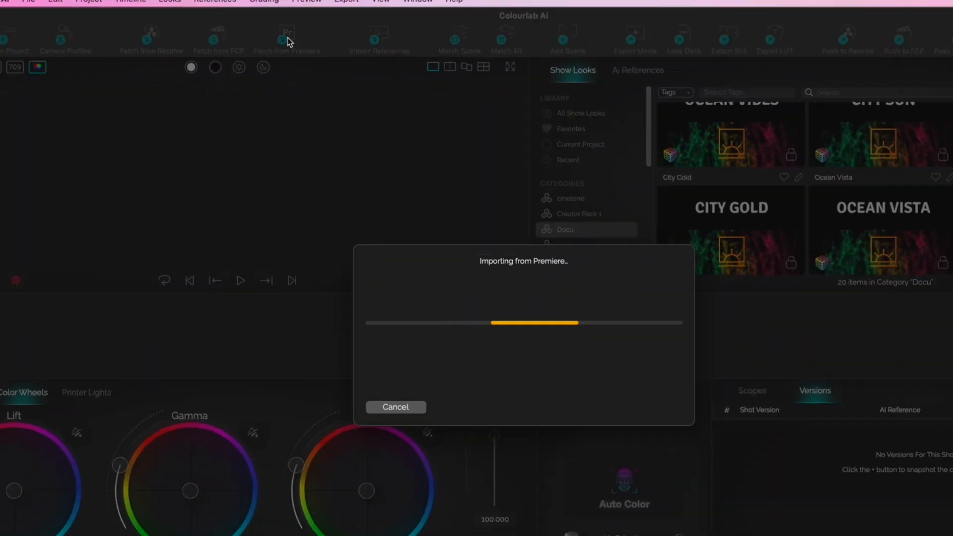